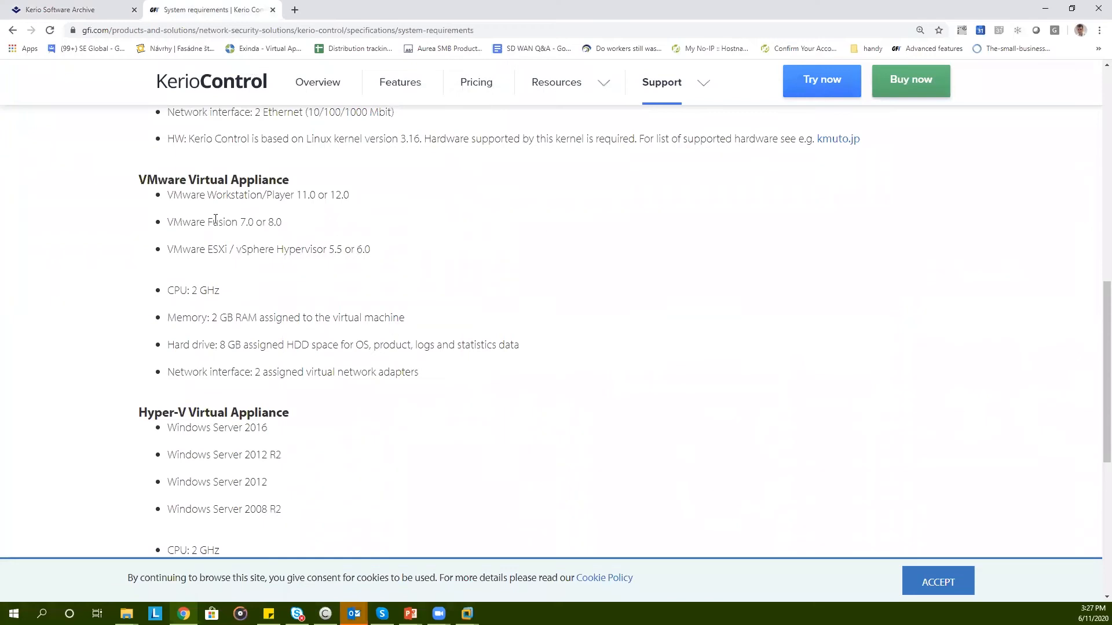
Return to the Kerio Software Archive page listing the Kerio Control 9.3.4 installation packages.
scroll("up", 3)
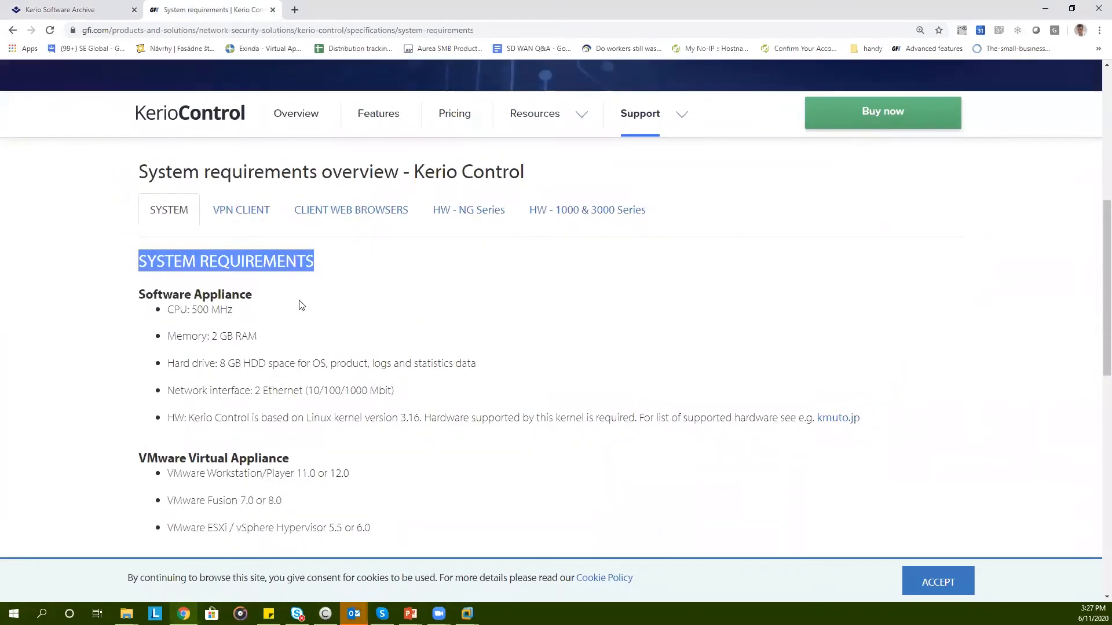
left_click(267, 369)
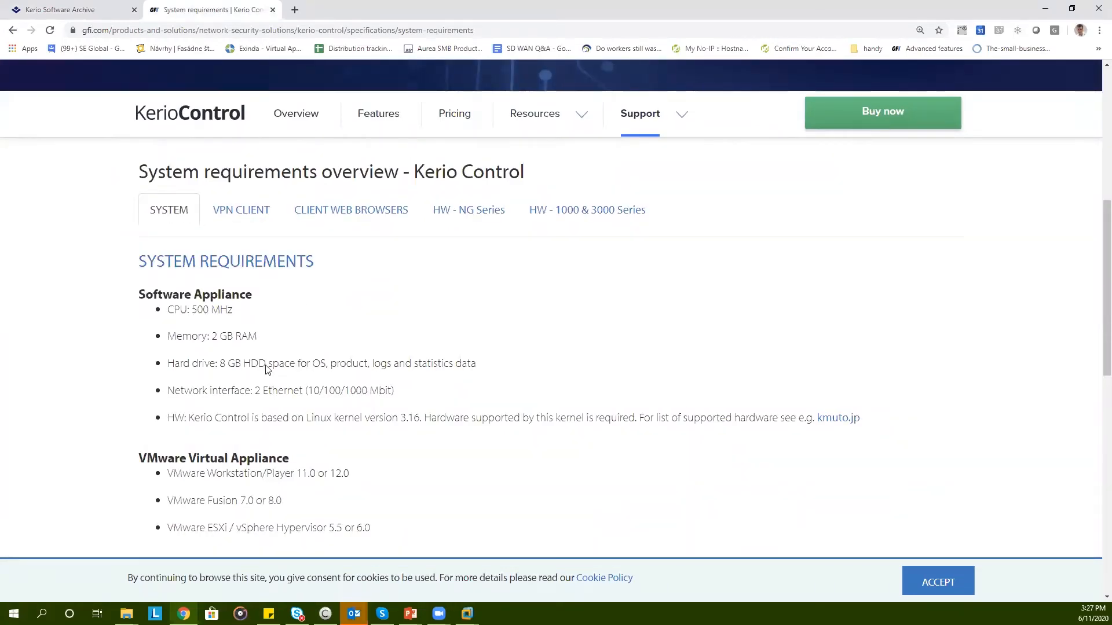
scroll("down", 3)
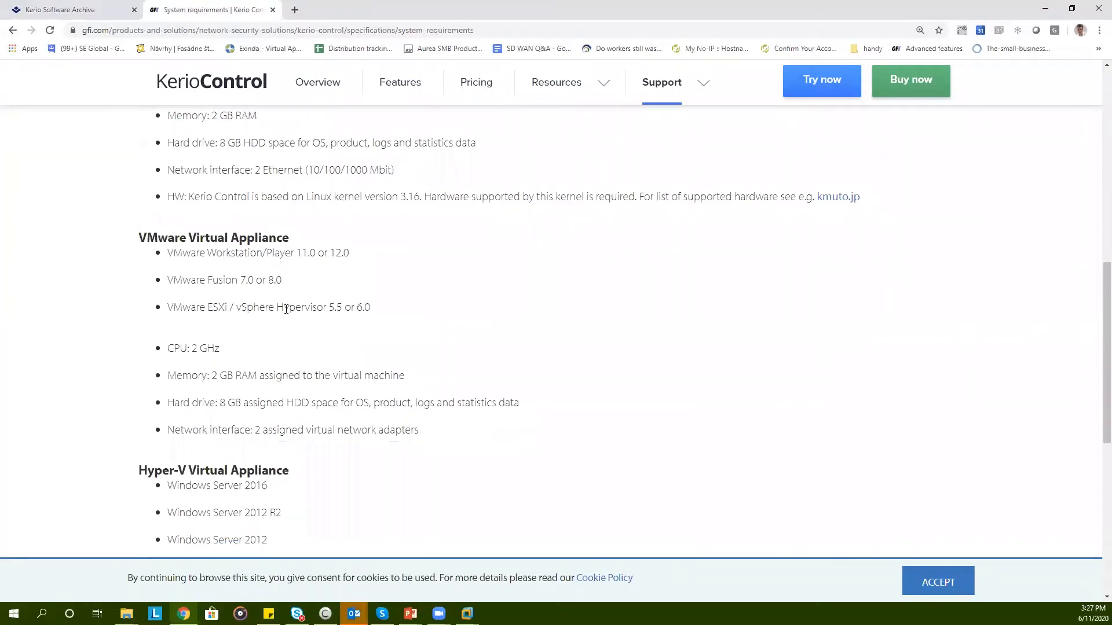
scroll("down", 3)
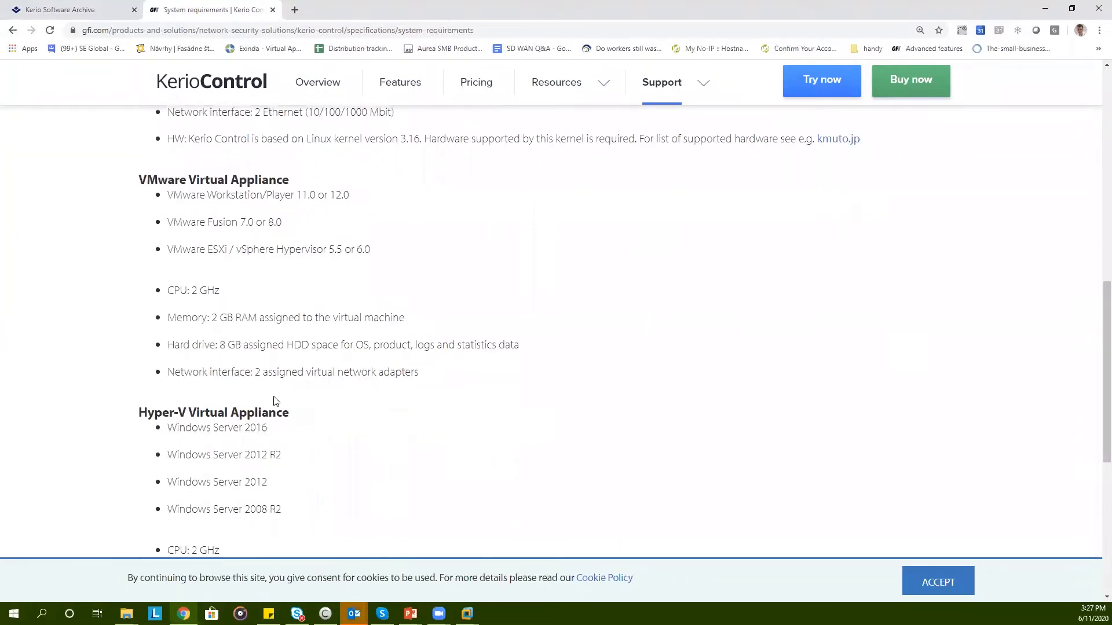
mouse_move(260, 329)
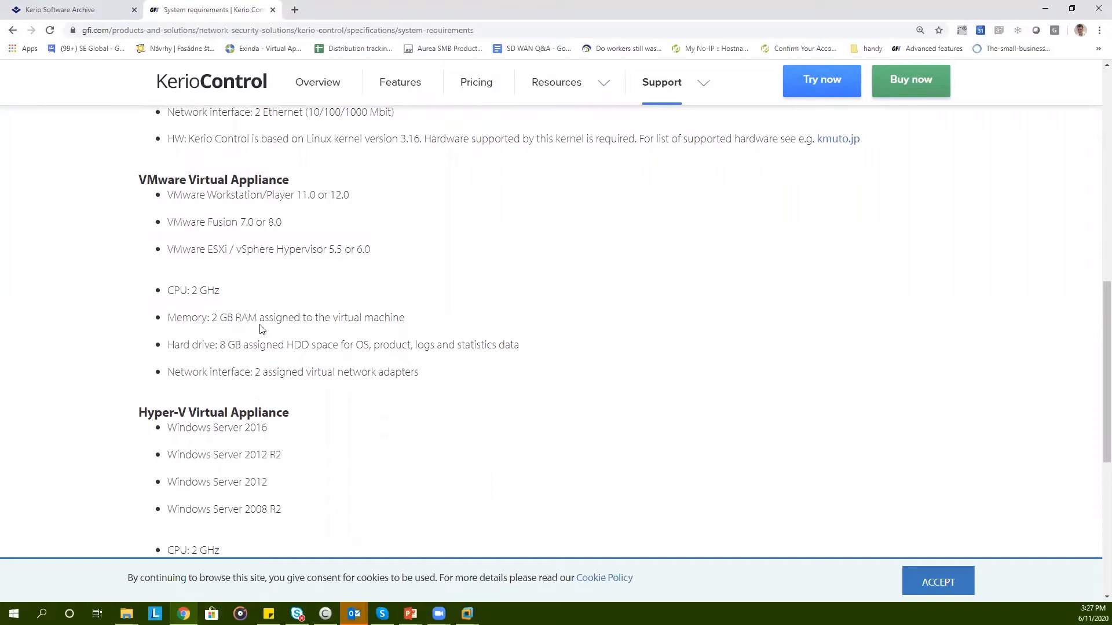
left_click(64, 10)
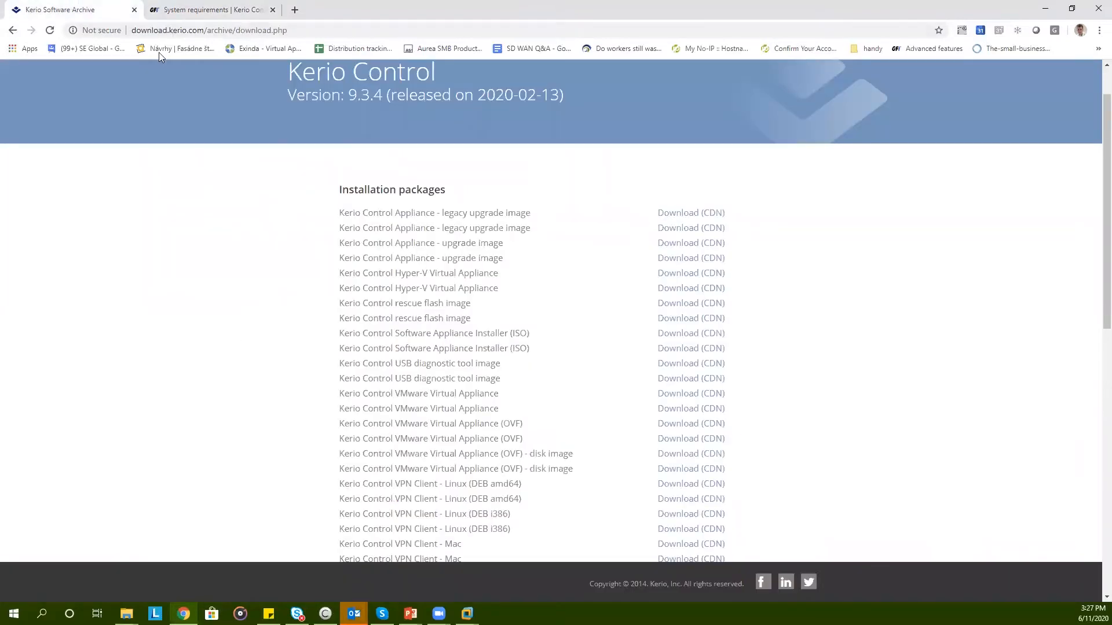
mouse_move(222, 253)
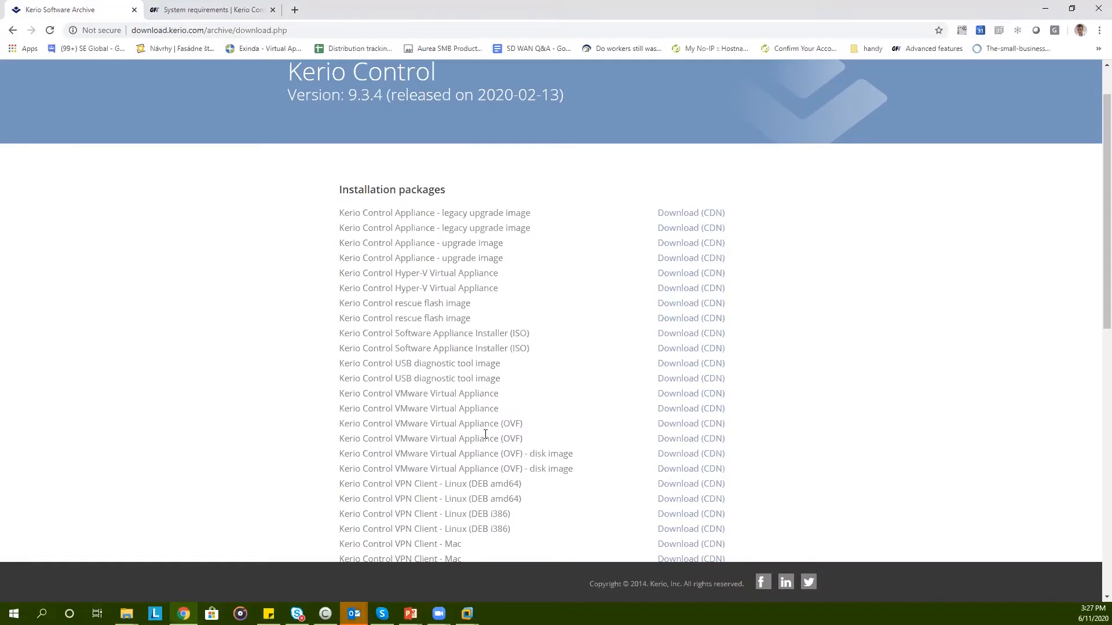
mouse_move(463, 465)
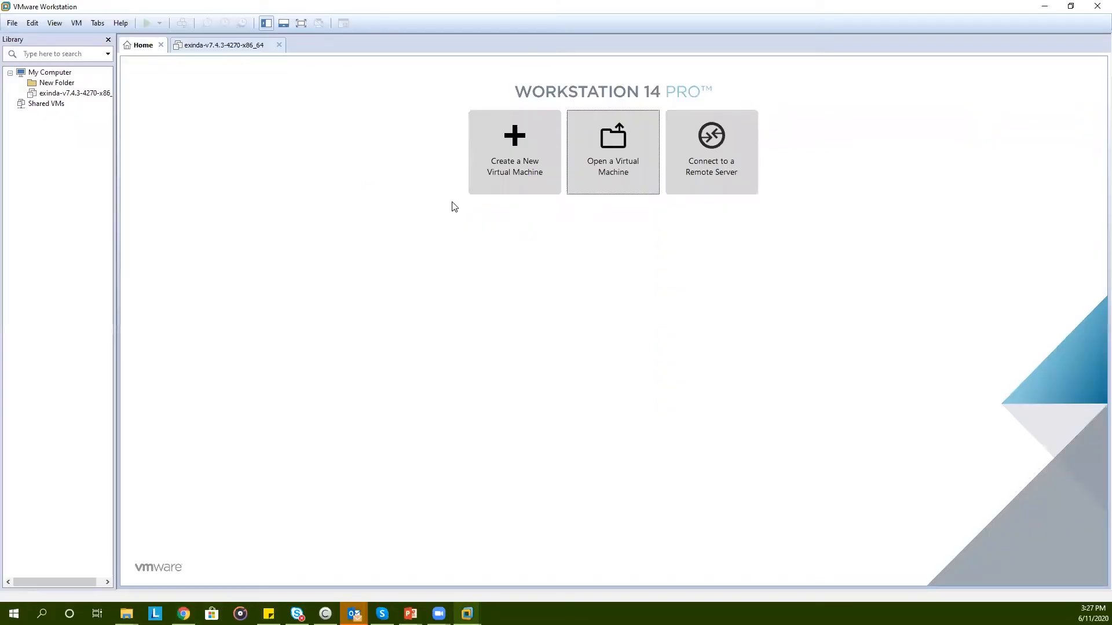
mouse_move(504, 207)
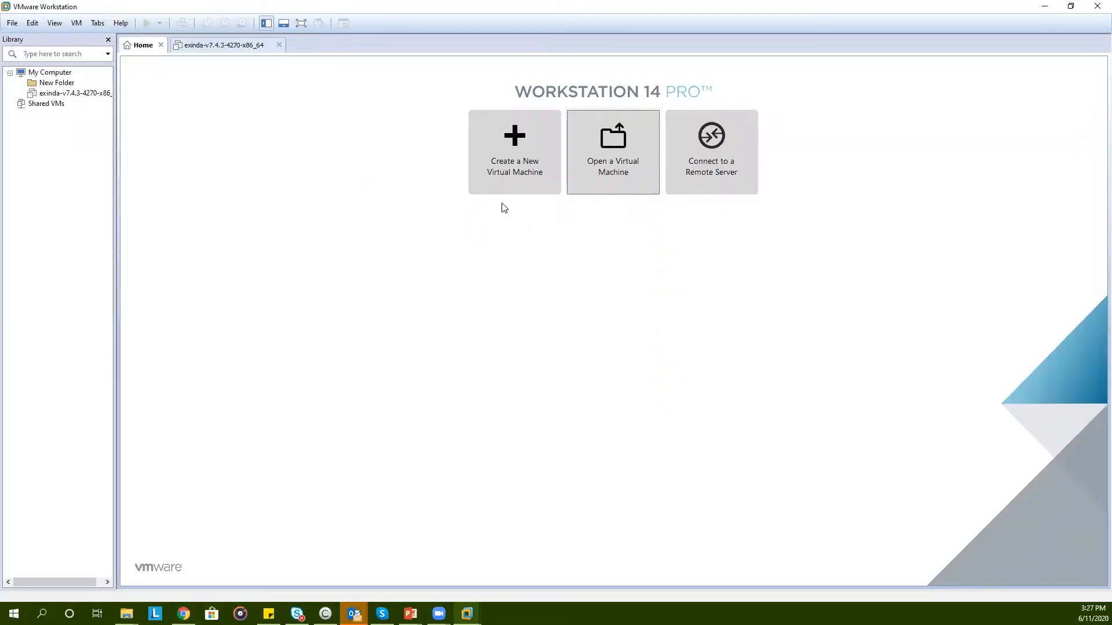
mouse_move(613, 151)
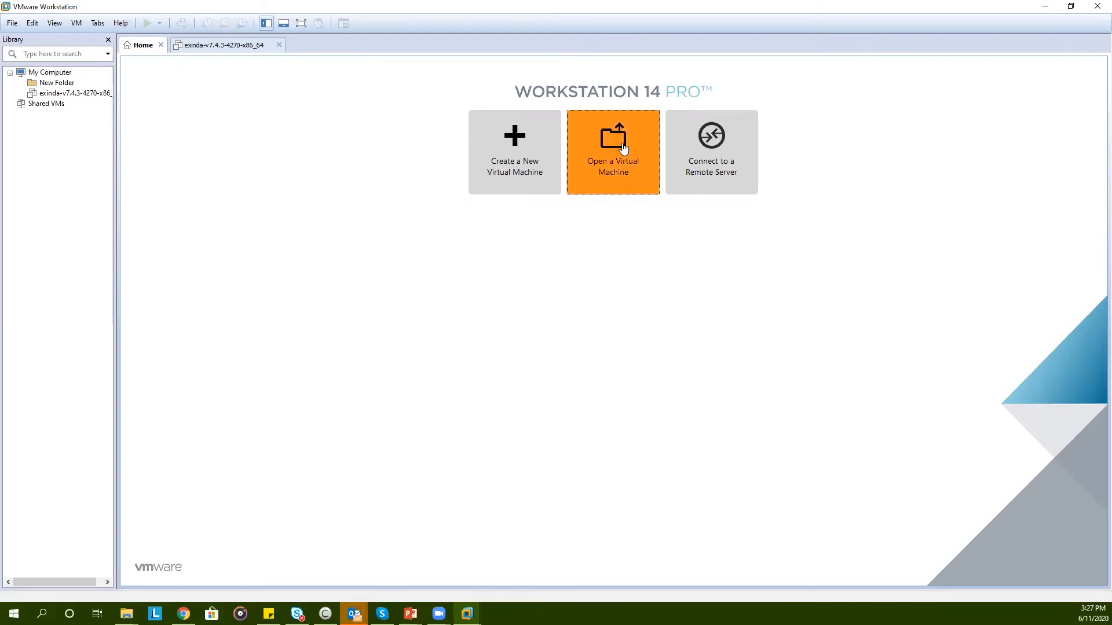
Import the Kerio Control OVF as virtual machine kerio-control-appliance-9.2.8-3036-b3-vmware (8).
left_click(612, 150)
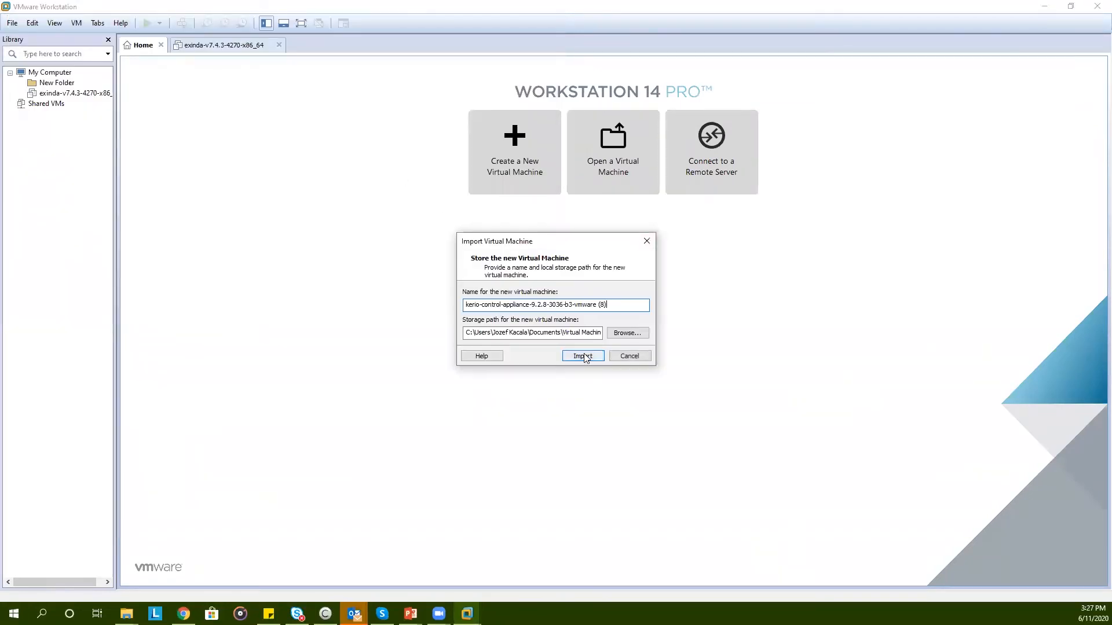
left_click(581, 356)
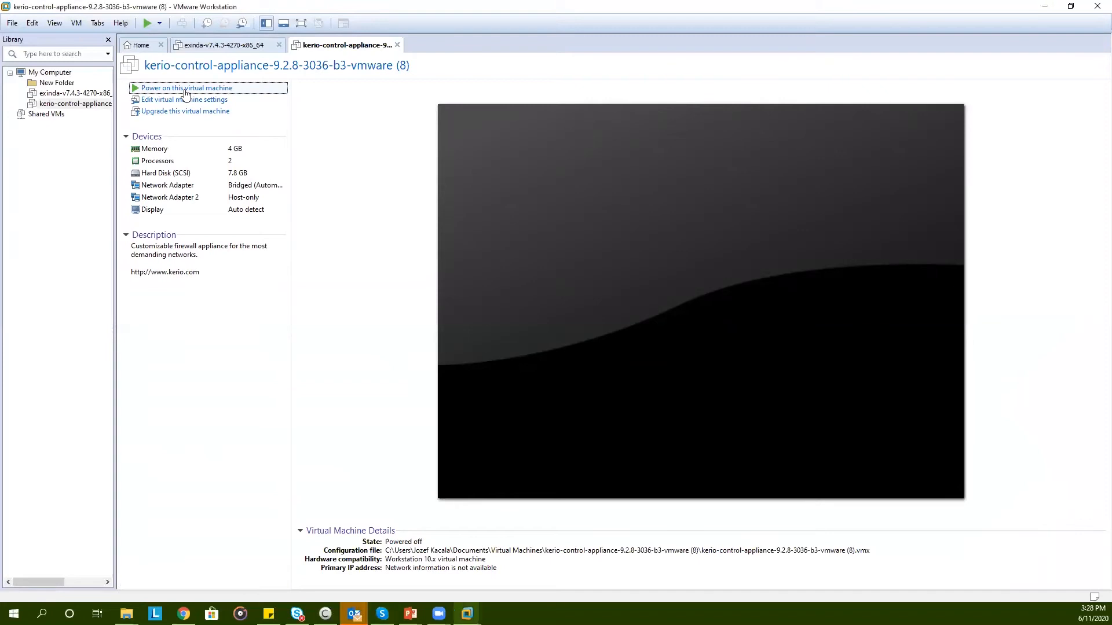
left_click(187, 87)
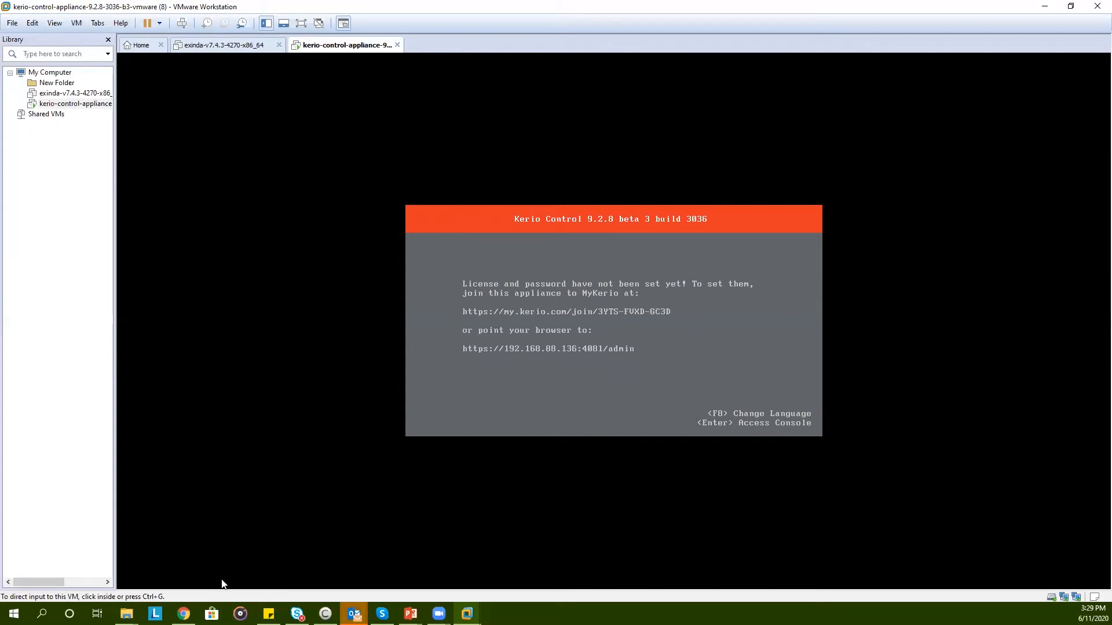
left_click(183, 614)
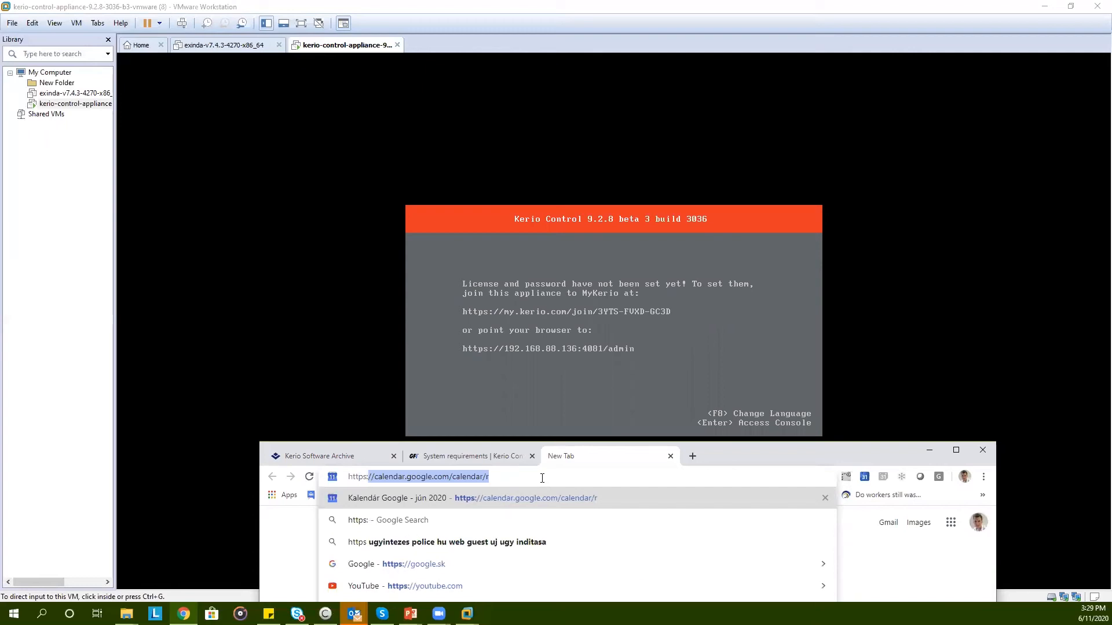
type("https://192.168.88.163")
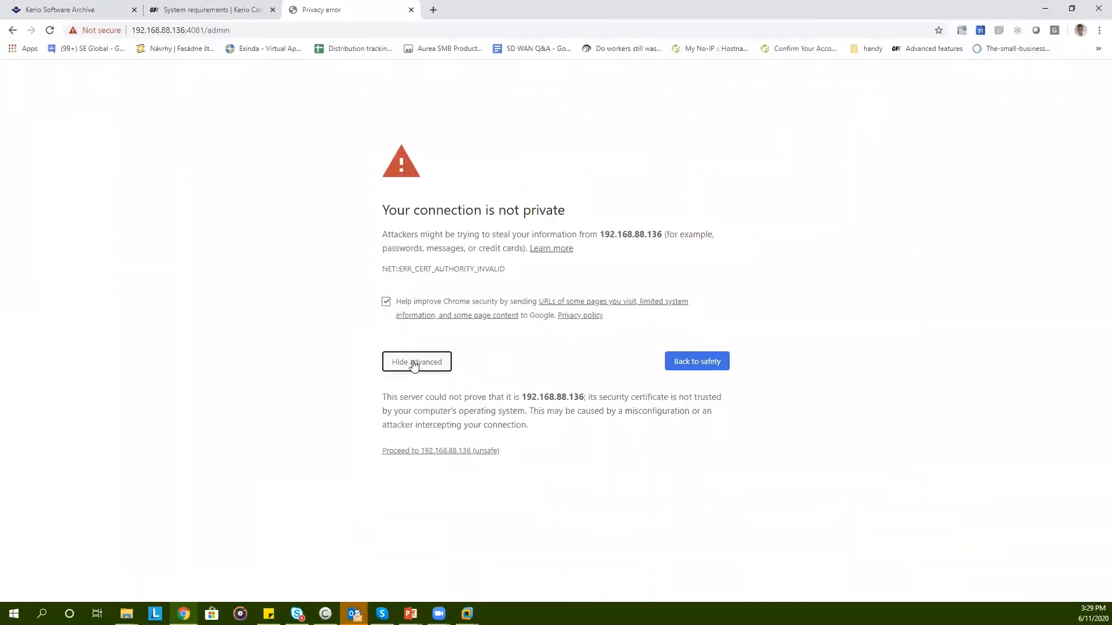
left_click(440, 450)
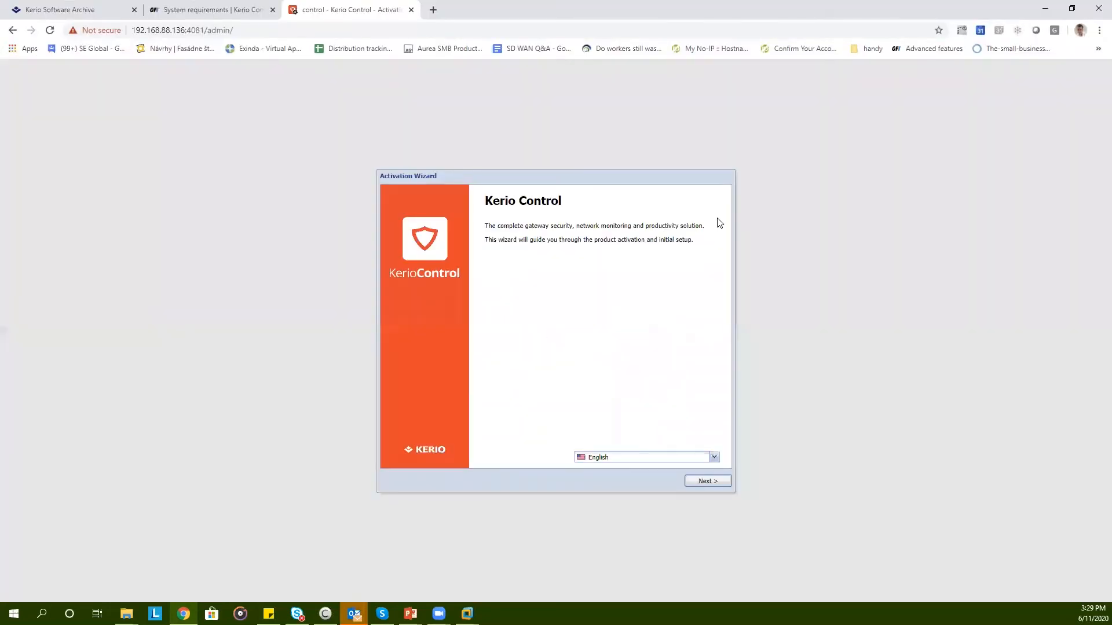
mouse_move(705, 250)
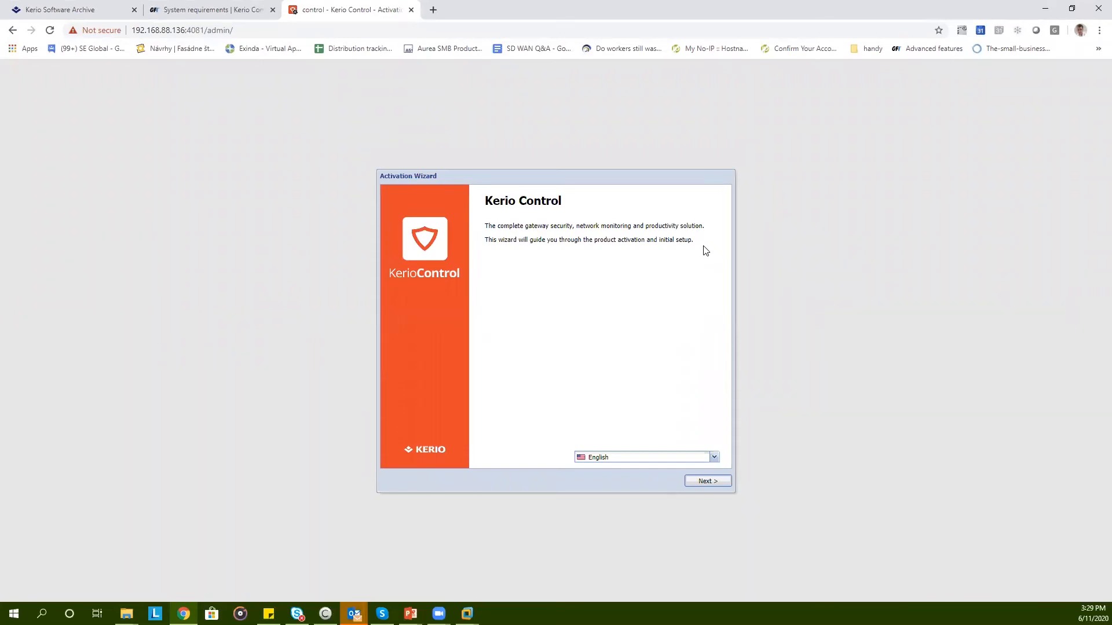
mouse_move(1032, 218)
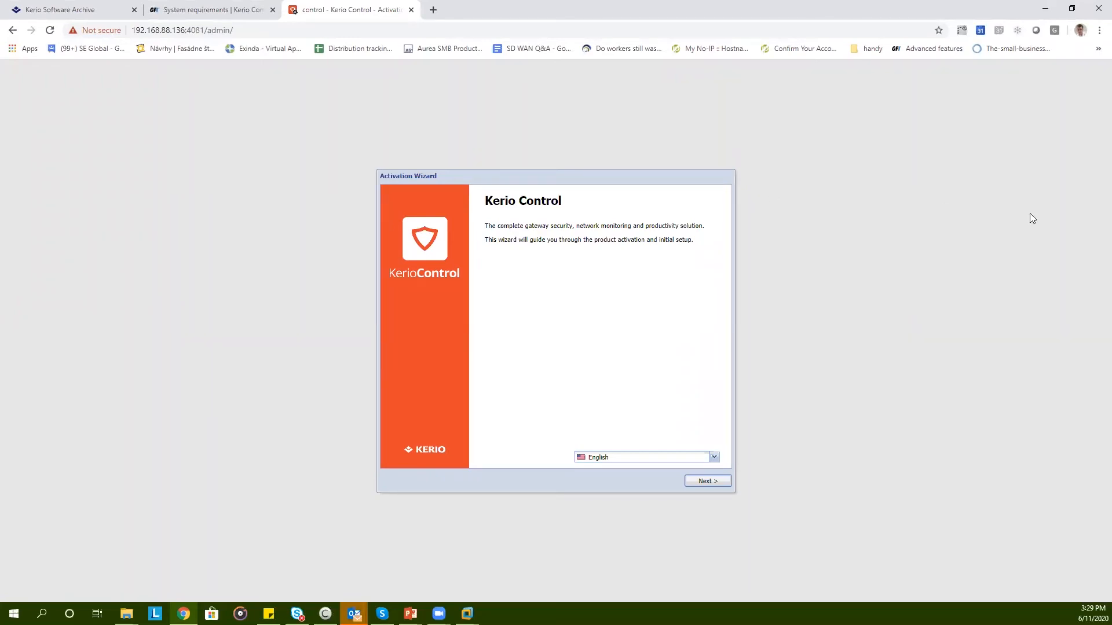
mouse_move(814, 130)
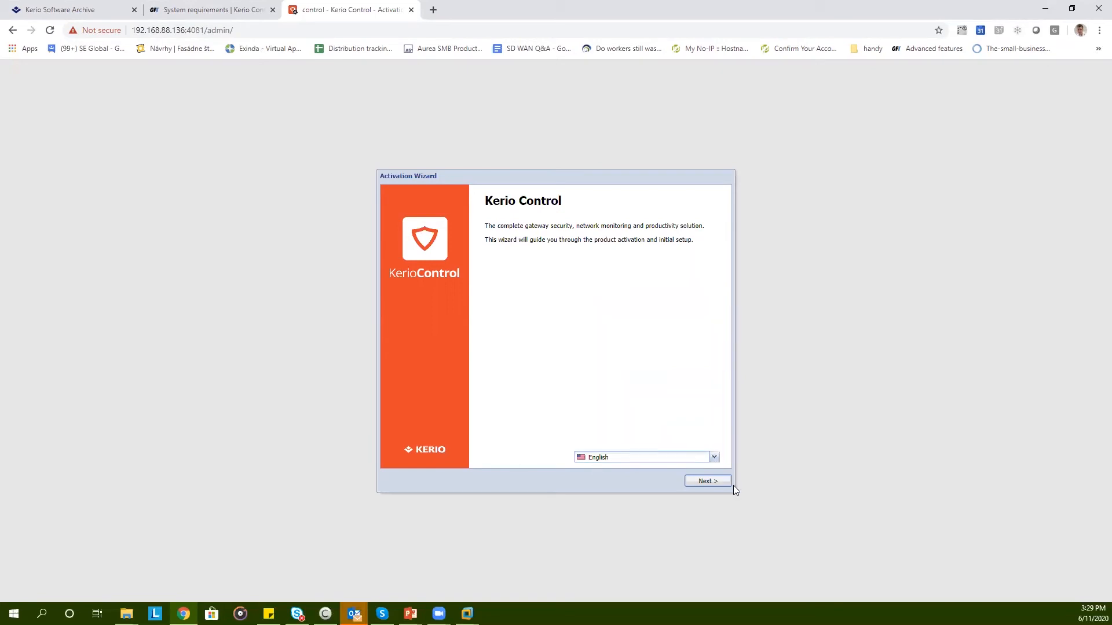
Start activation in English, agree to the EULA, and keep the default time and time zone.
left_click(706, 482)
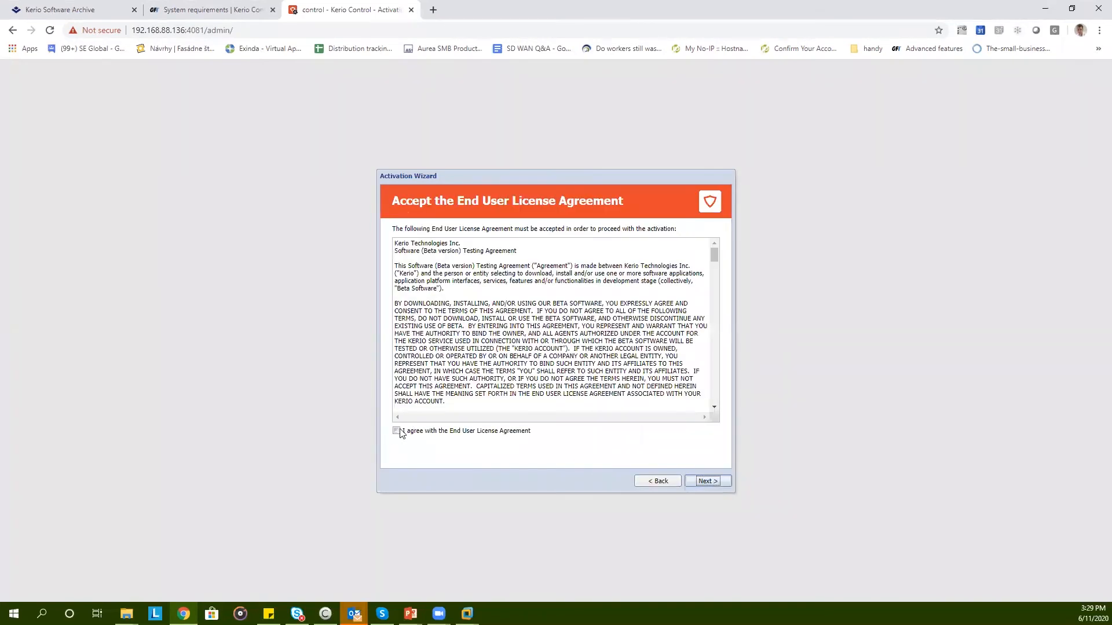
left_click(396, 431)
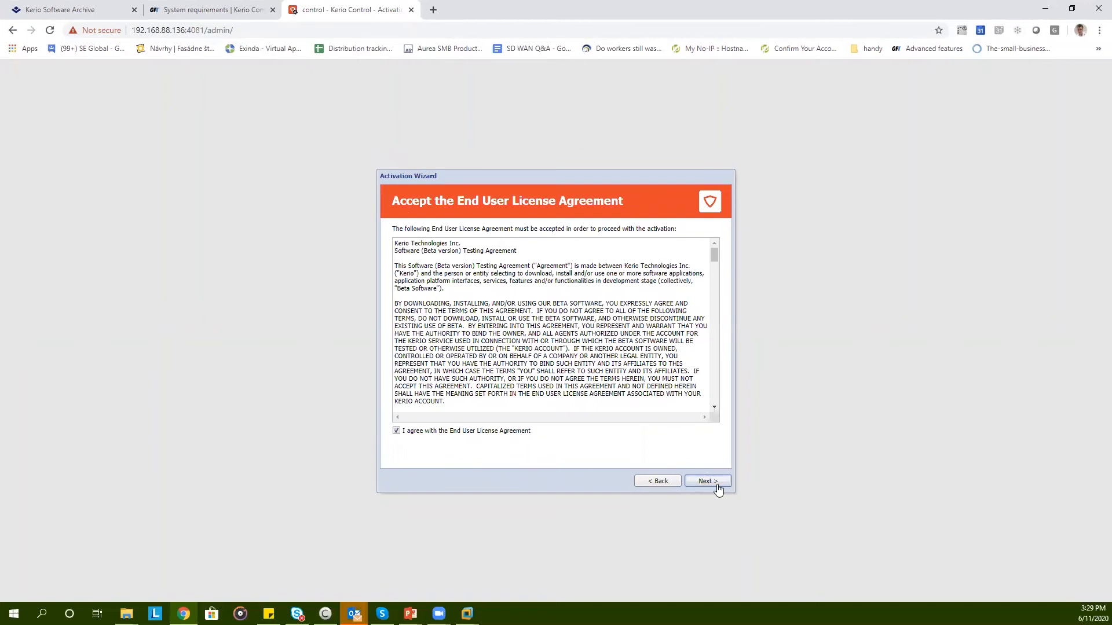
left_click(706, 480)
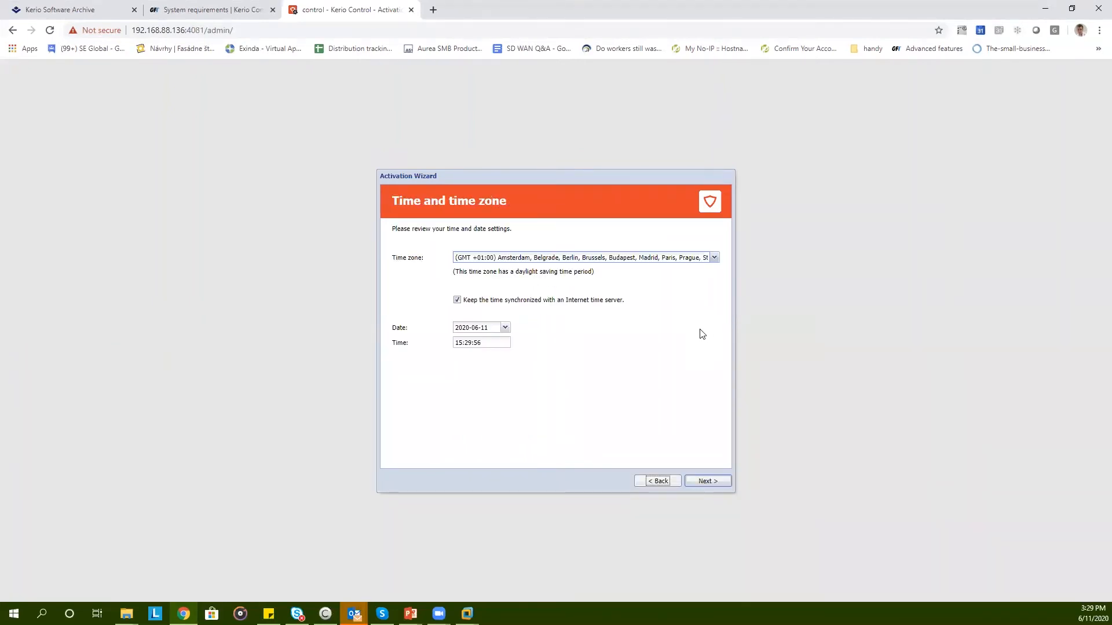
mouse_move(627, 269)
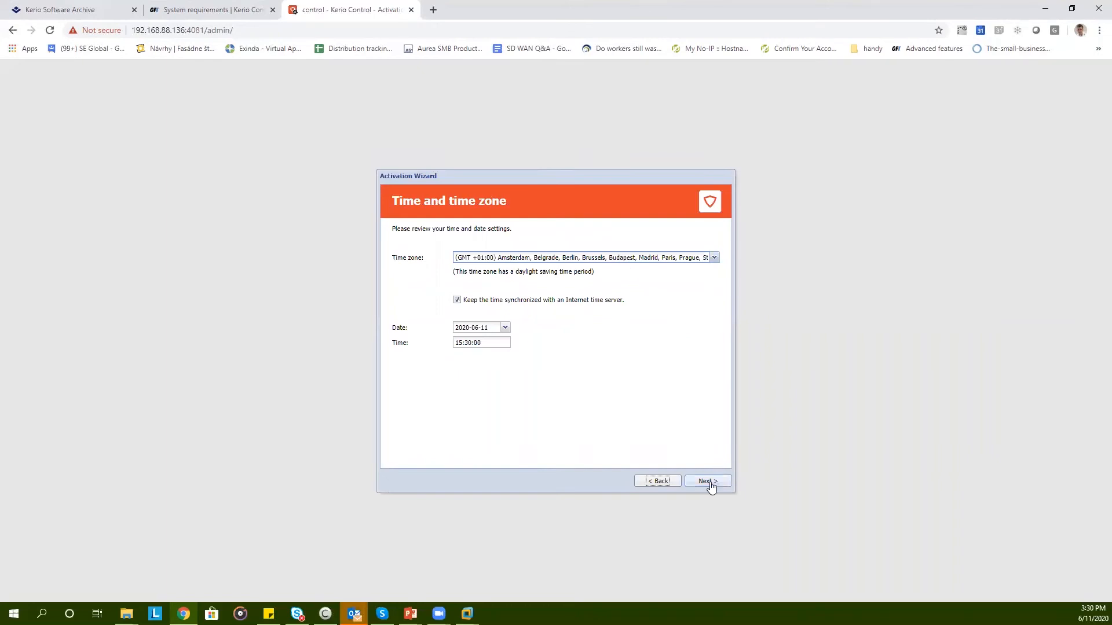
left_click(707, 480)
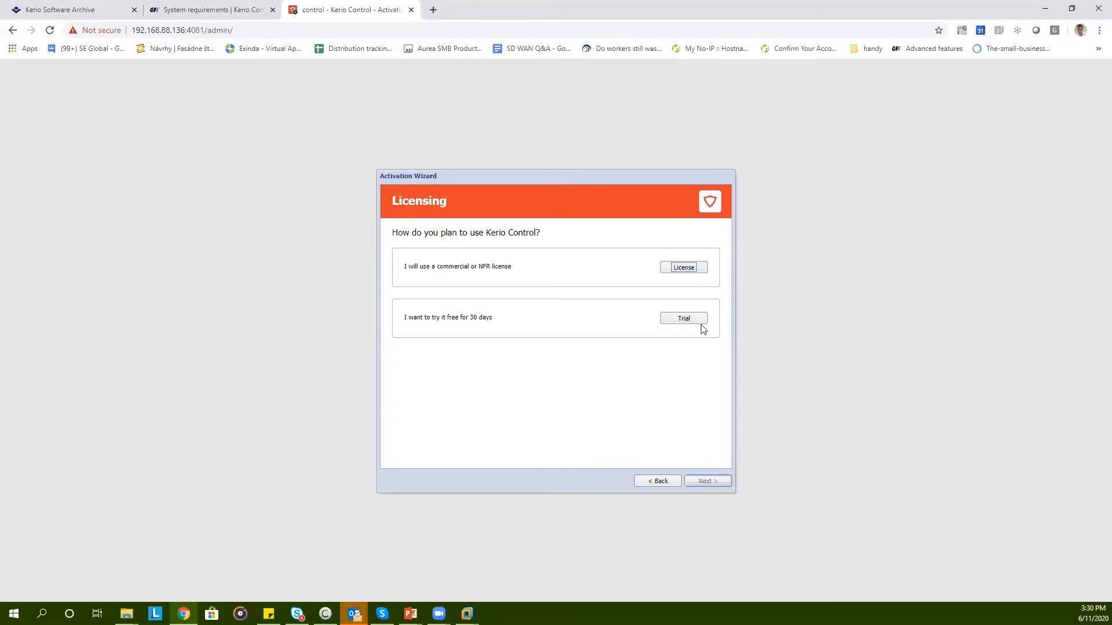
left_click(683, 317)
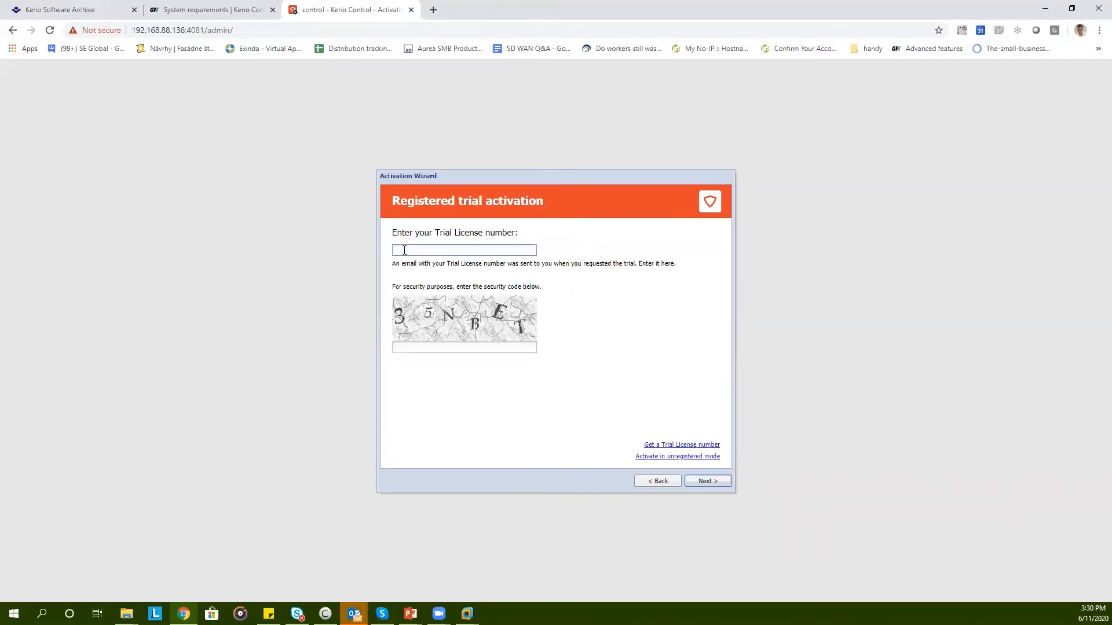
left_click(655, 480)
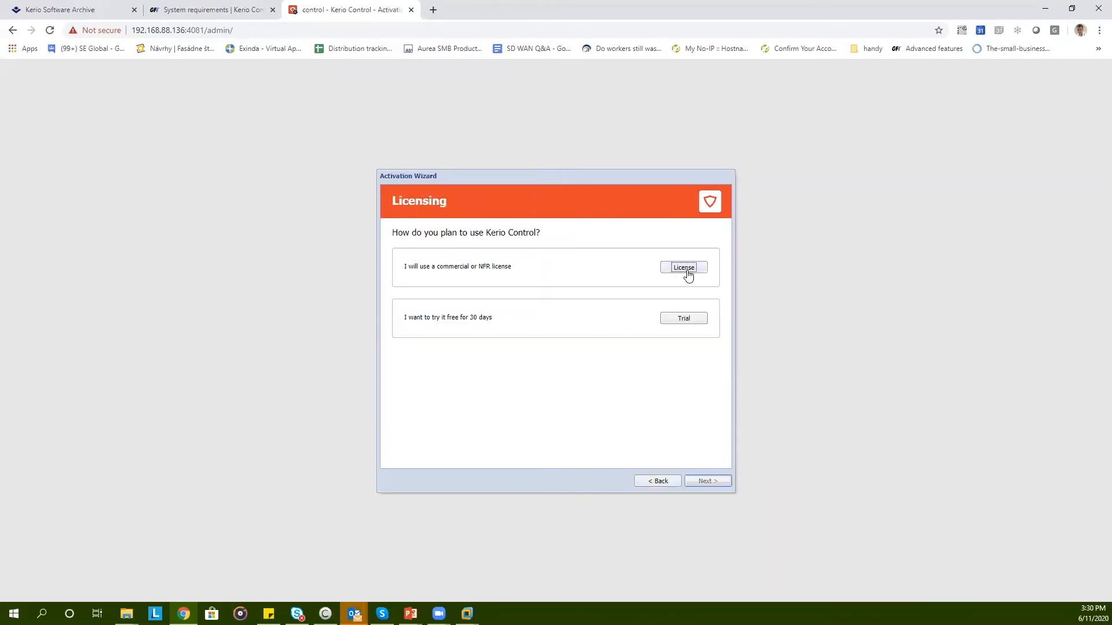
left_click(683, 268)
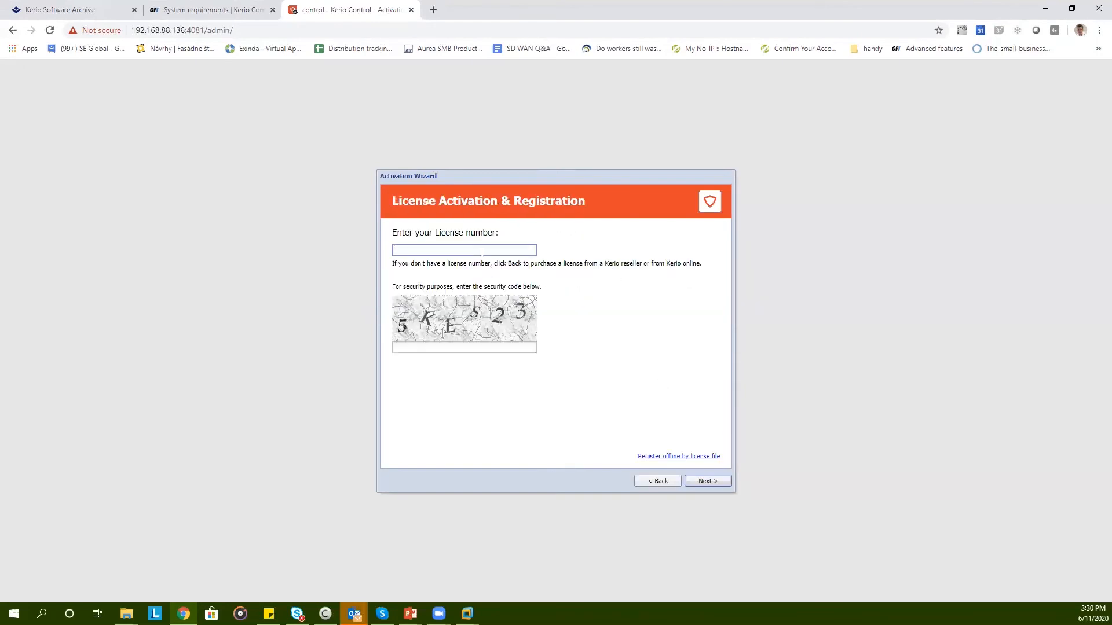
left_click(464, 251)
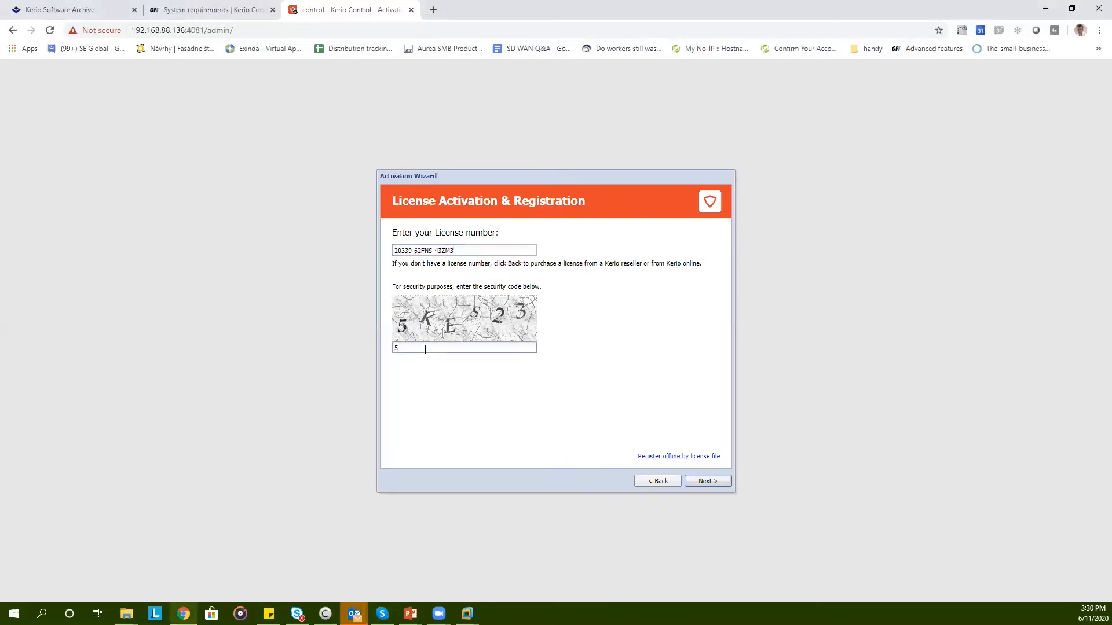
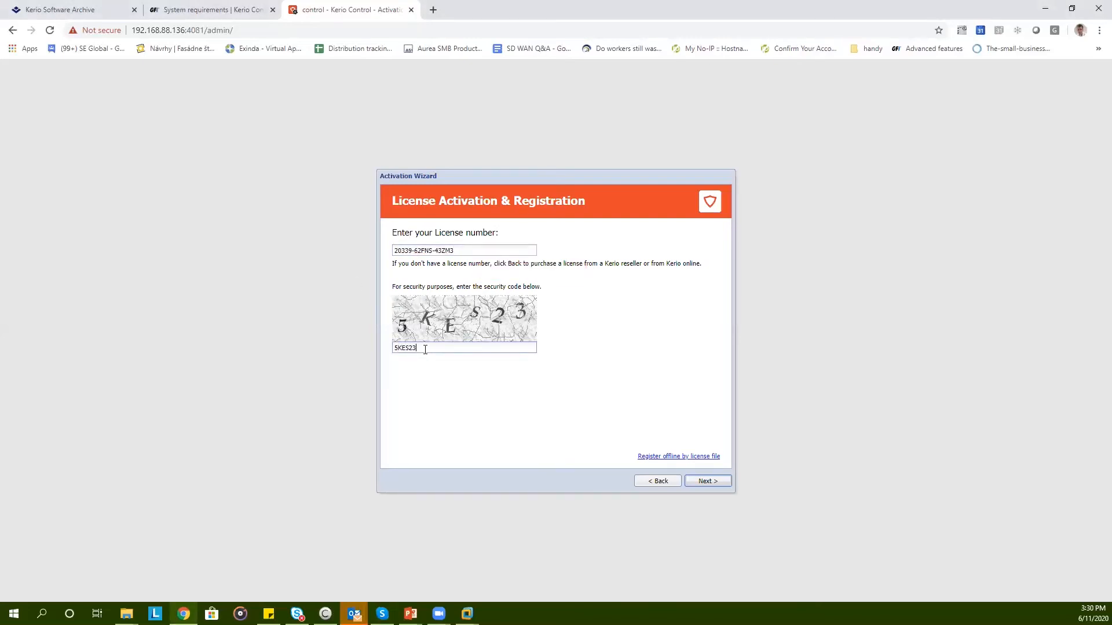
left_click(707, 480)
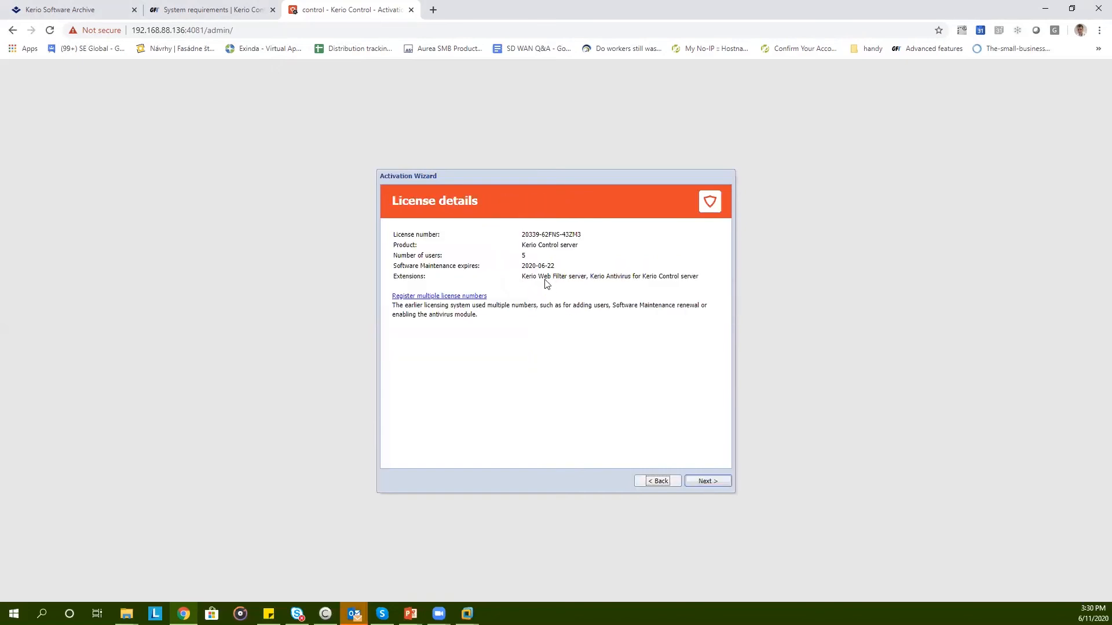
mouse_move(468, 308)
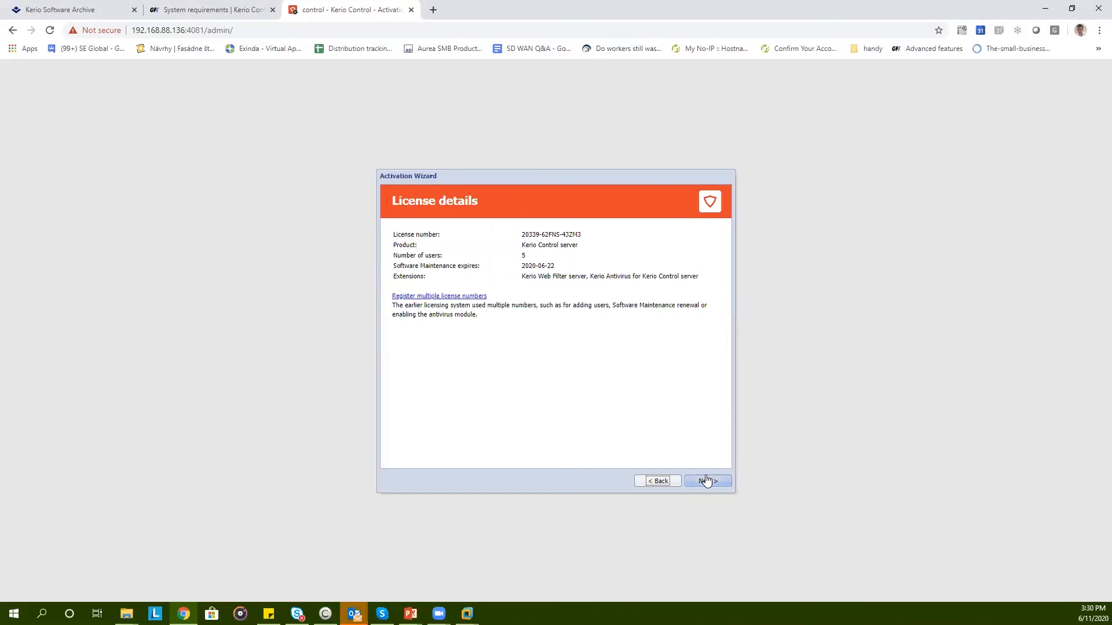
Accept license and contact details with anonymous usage statistics sharing turned off.
left_click(706, 480)
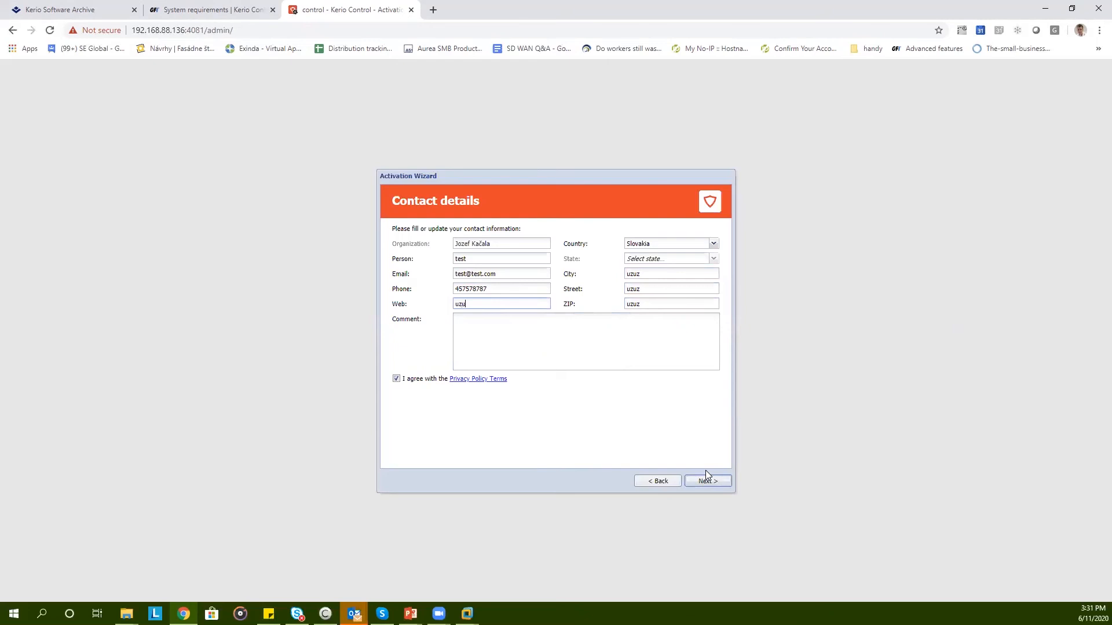
left_click(706, 481)
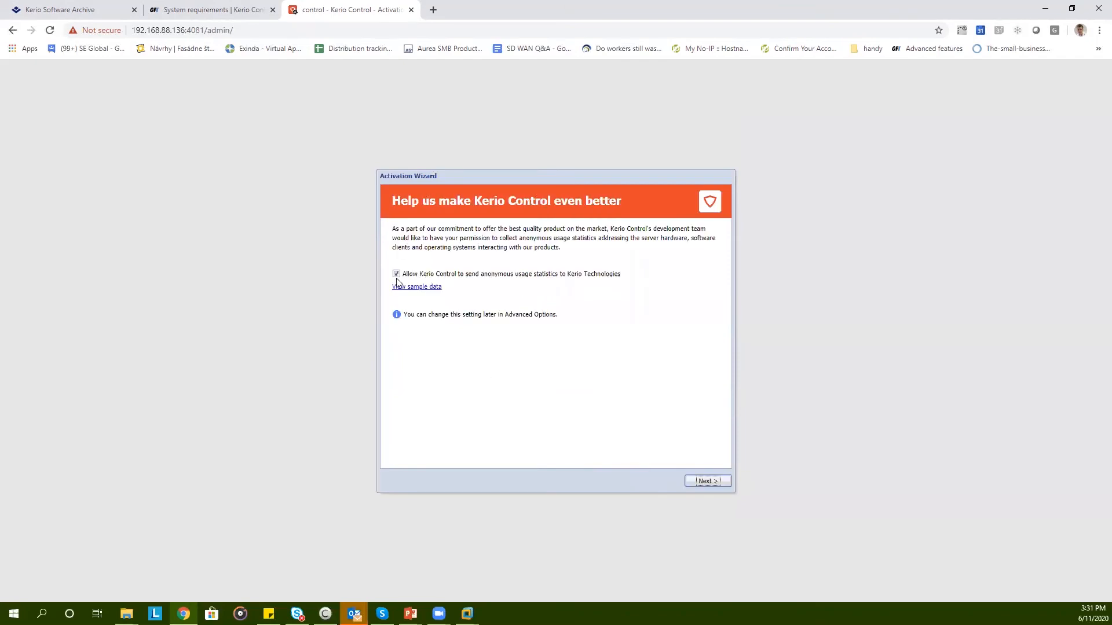
left_click(396, 274)
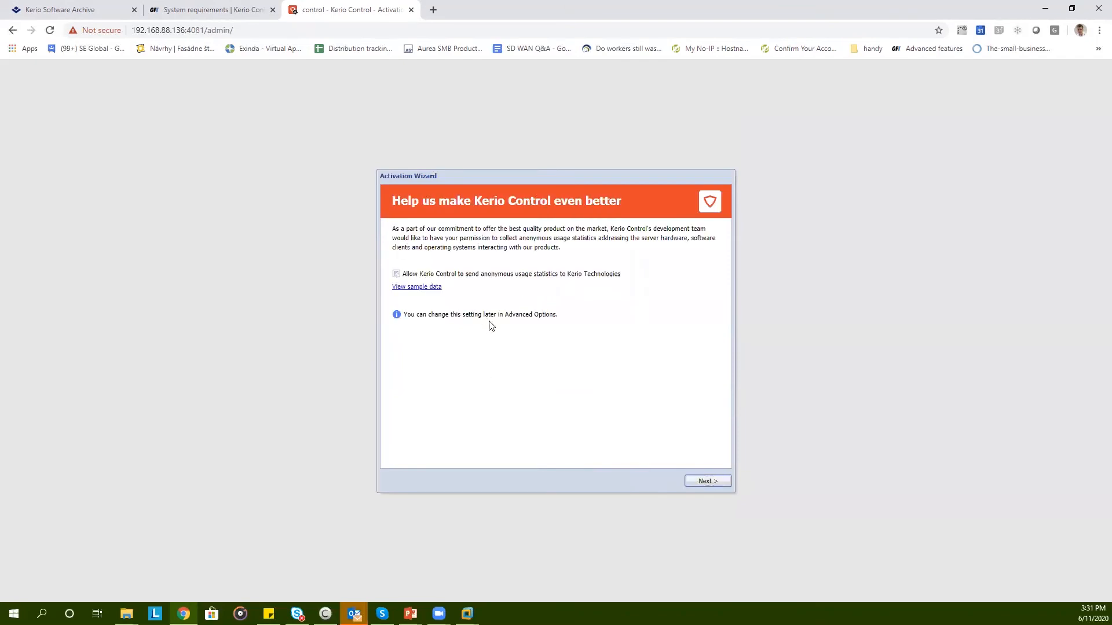
mouse_move(480, 315)
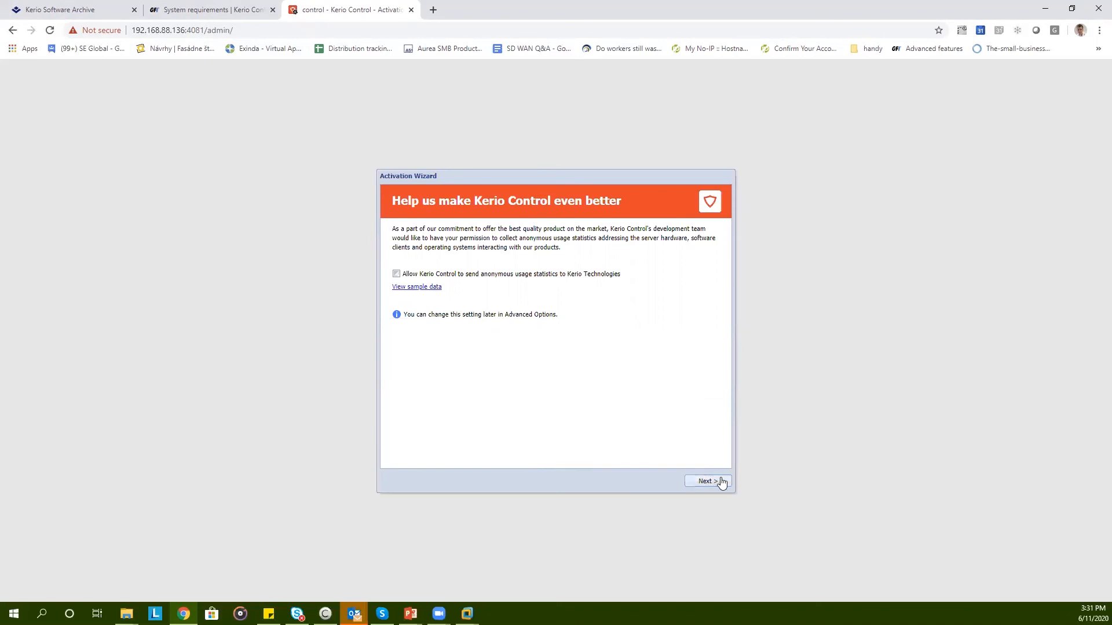
left_click(706, 482)
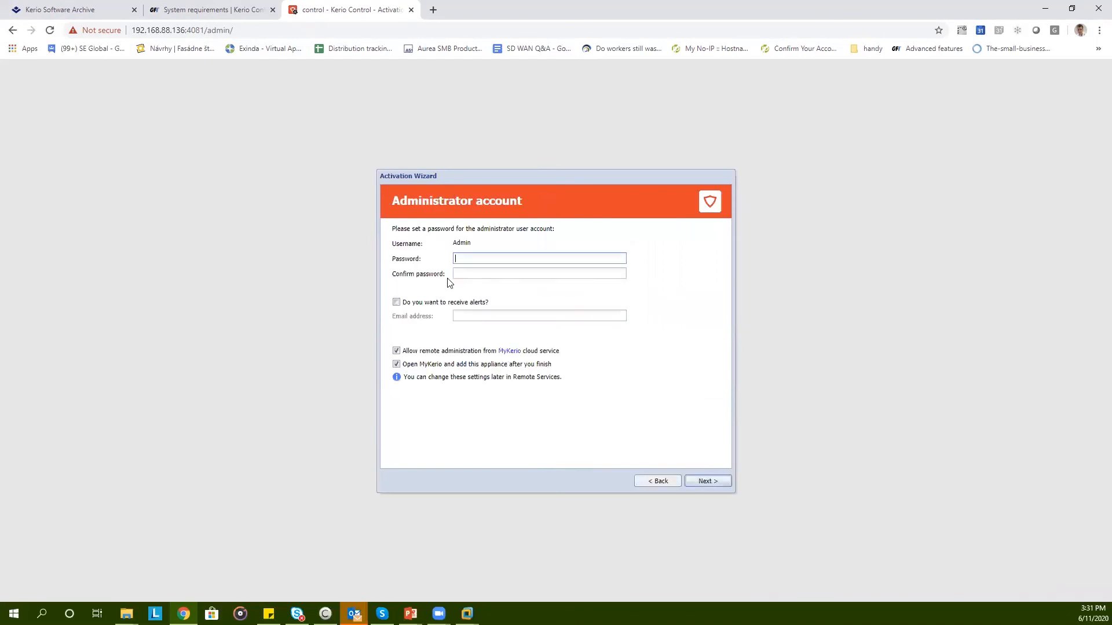
mouse_move(472, 271)
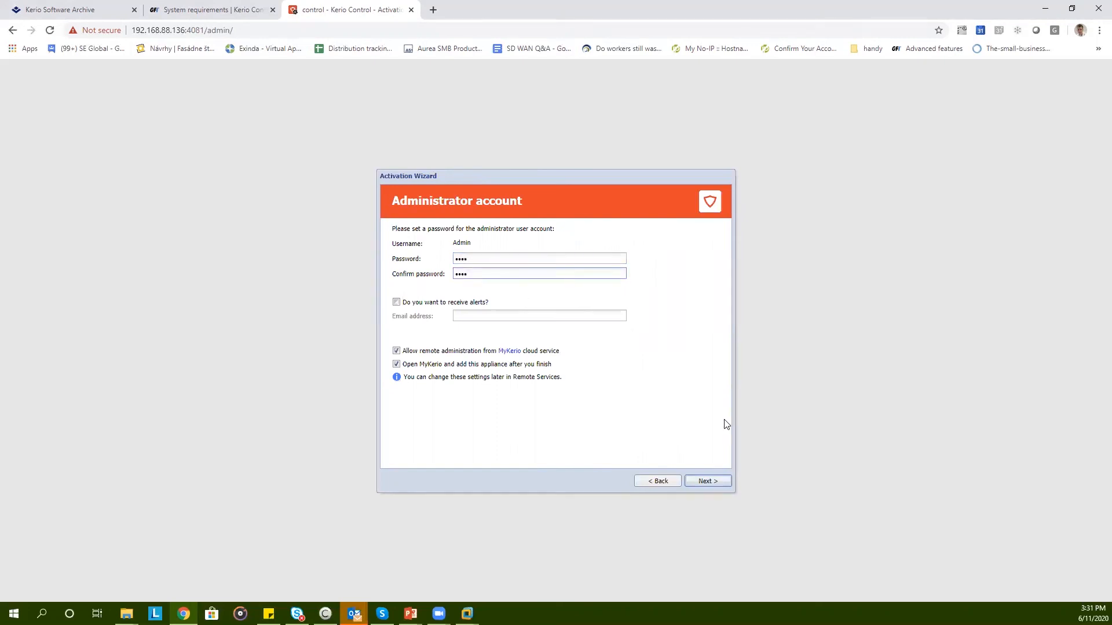
mouse_move(444, 324)
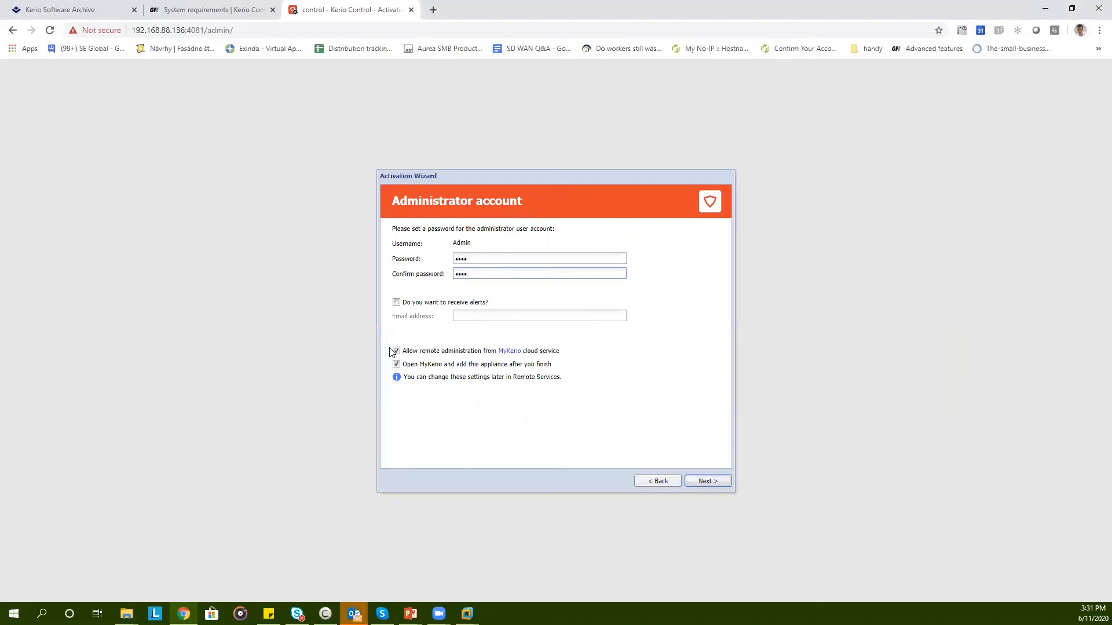
Save the admin password with MyKerio cloud remote administration disabled and finish the wizard.
left_click(396, 350)
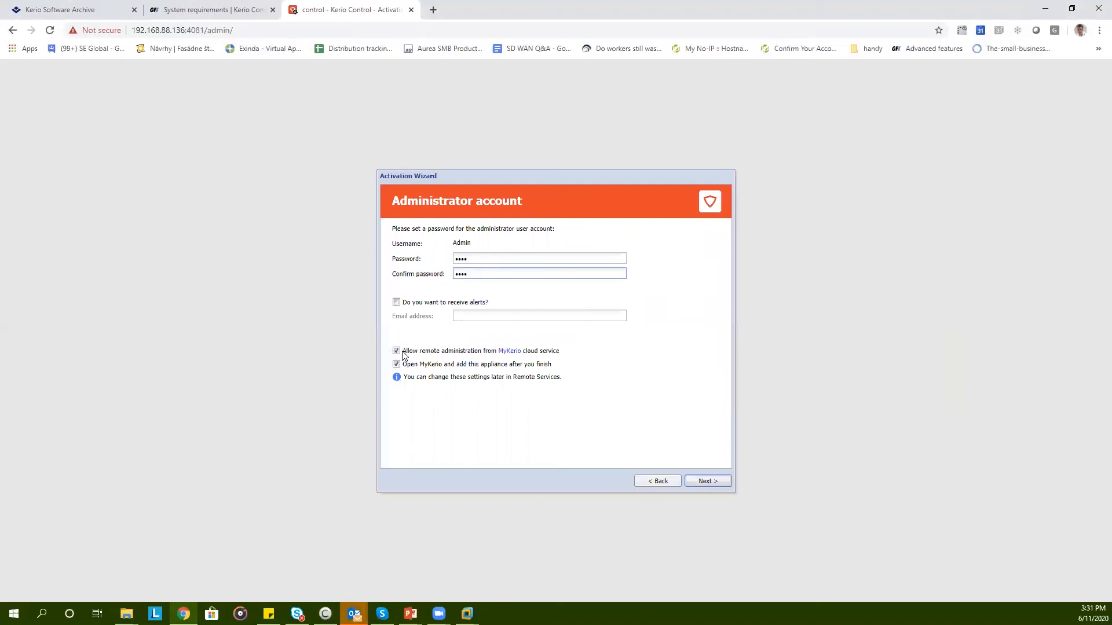
mouse_move(514, 357)
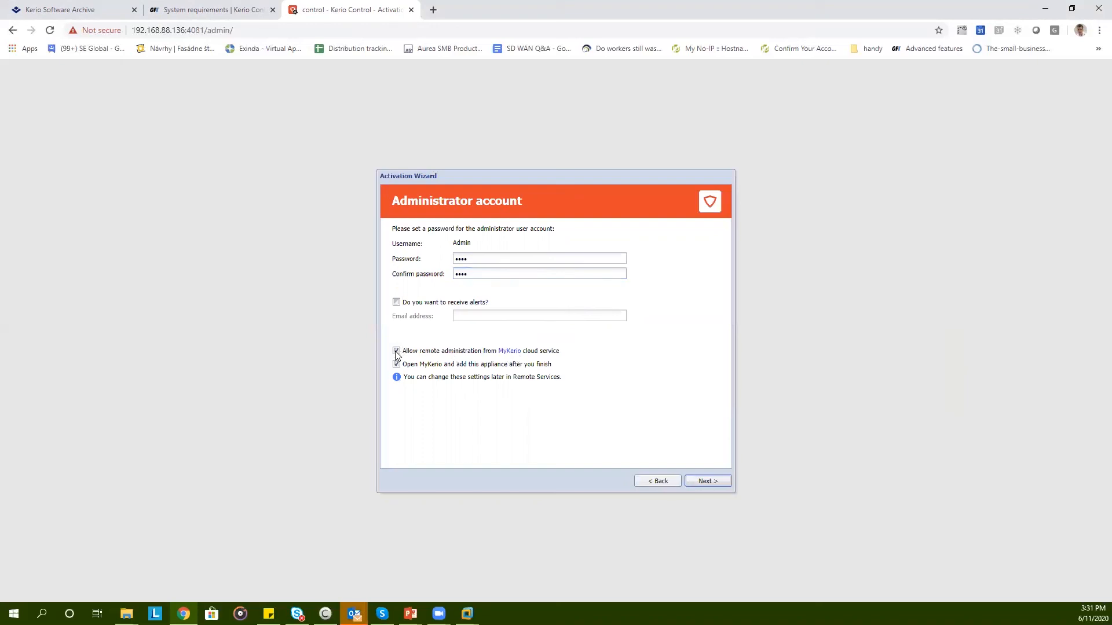
left_click(396, 349)
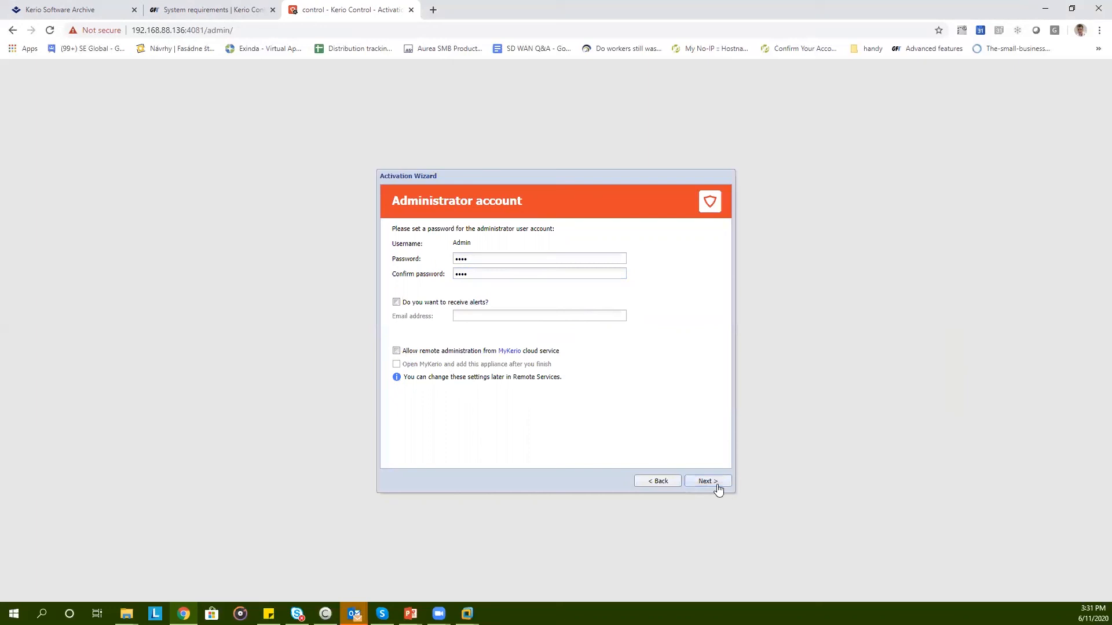
left_click(706, 481)
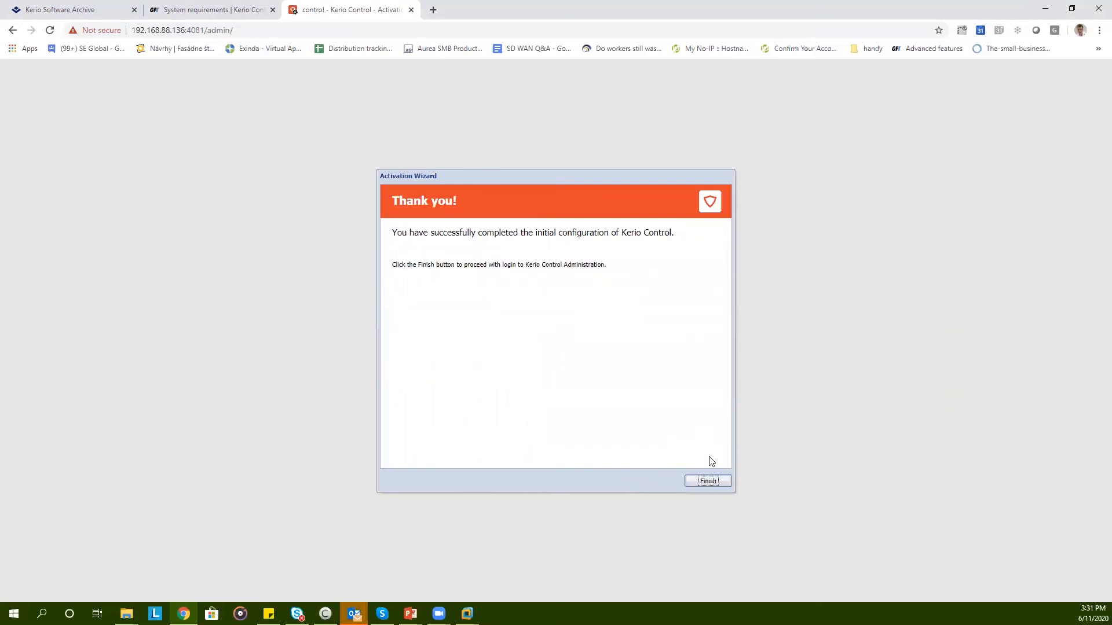
left_click(707, 481)
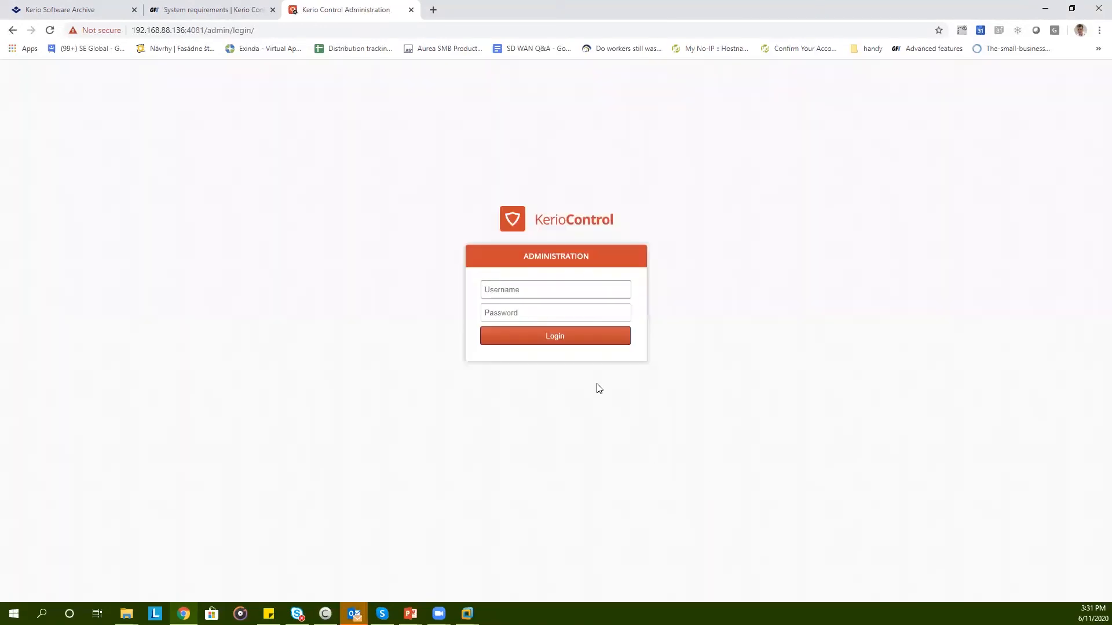
Log in as admin and dismiss the beta testing welcome message on the Dashboard.
type("admin")
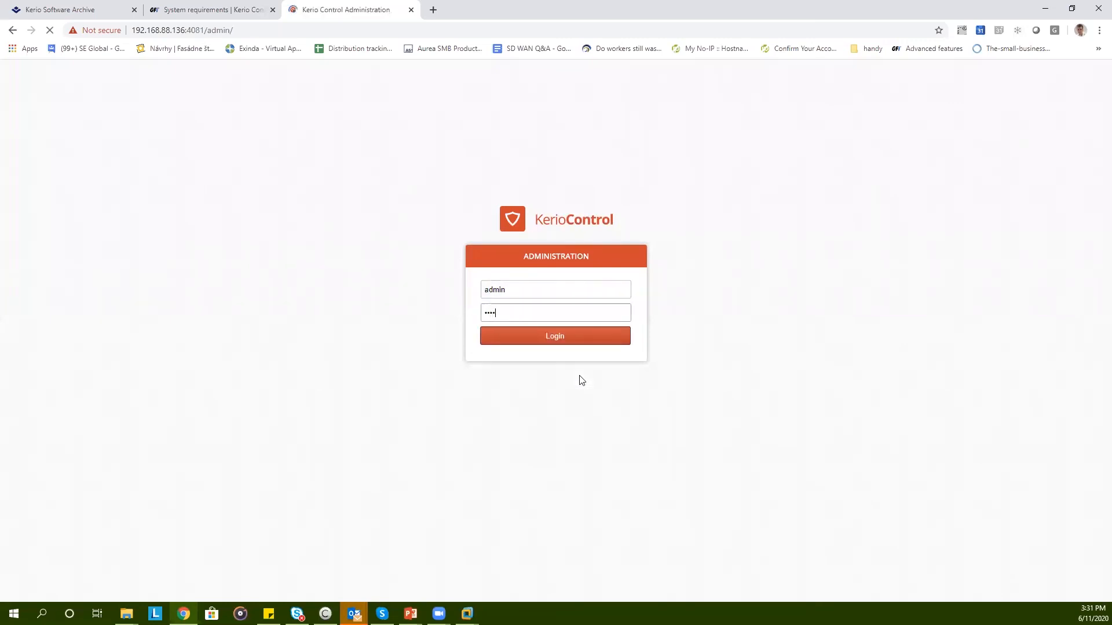
left_click(555, 336)
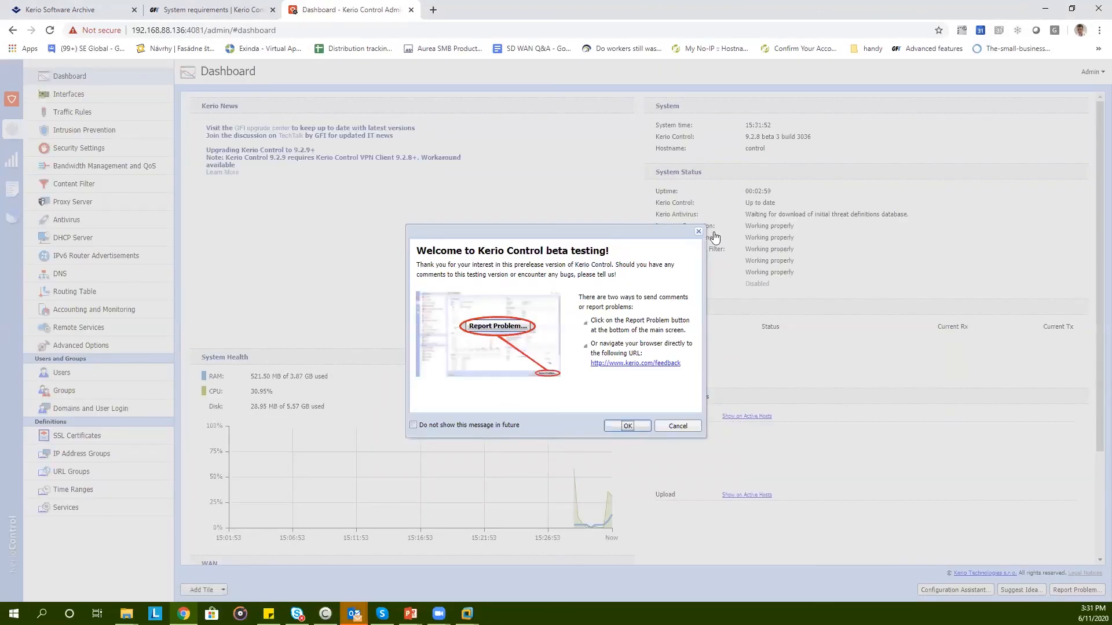
left_click(627, 425)
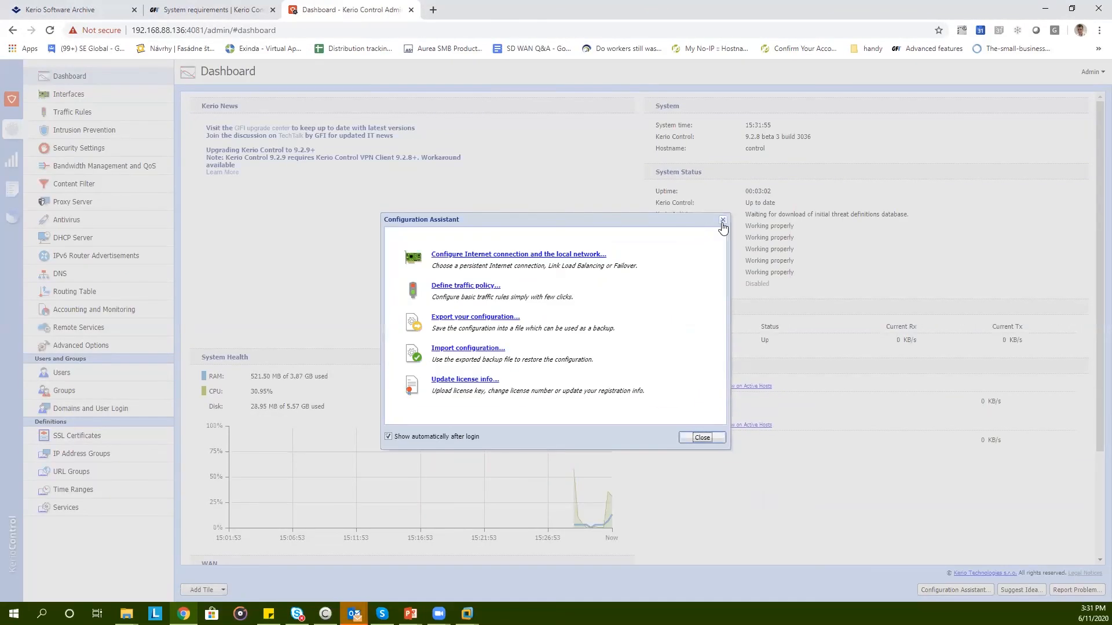